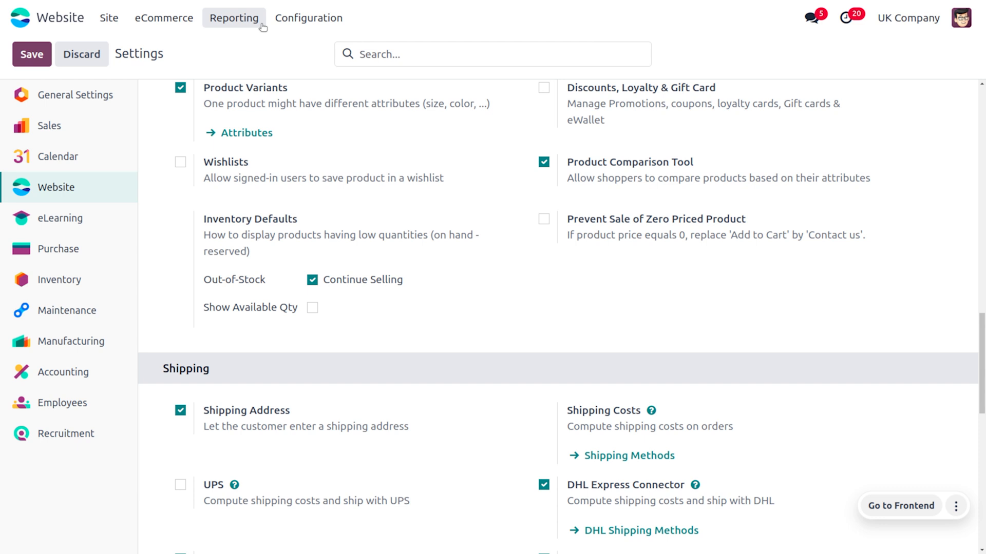
Open the Site menu dropdown from the Settings page
{"action": "left_click", "coordinate": [109, 17]}
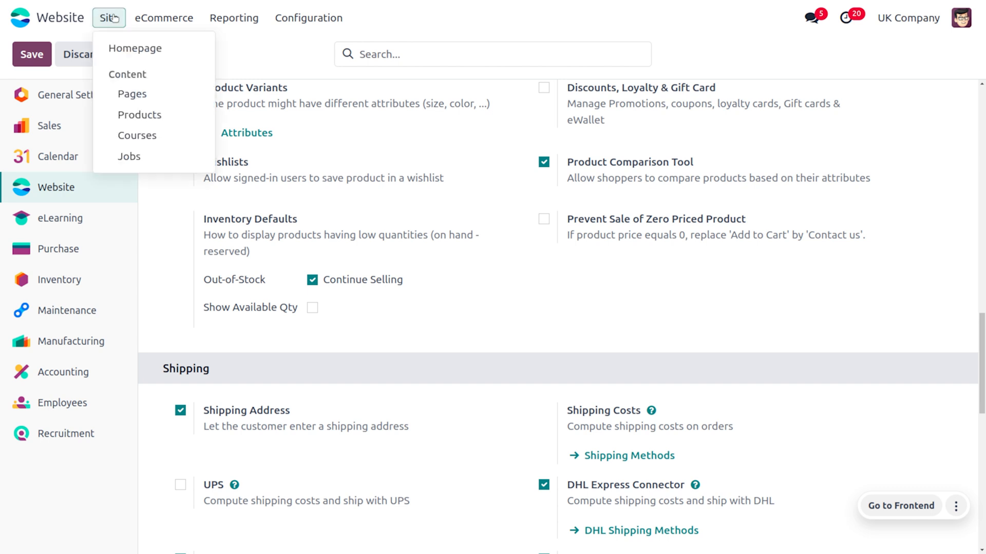
{"action": "mouse_move", "coordinate": [134, 48]}
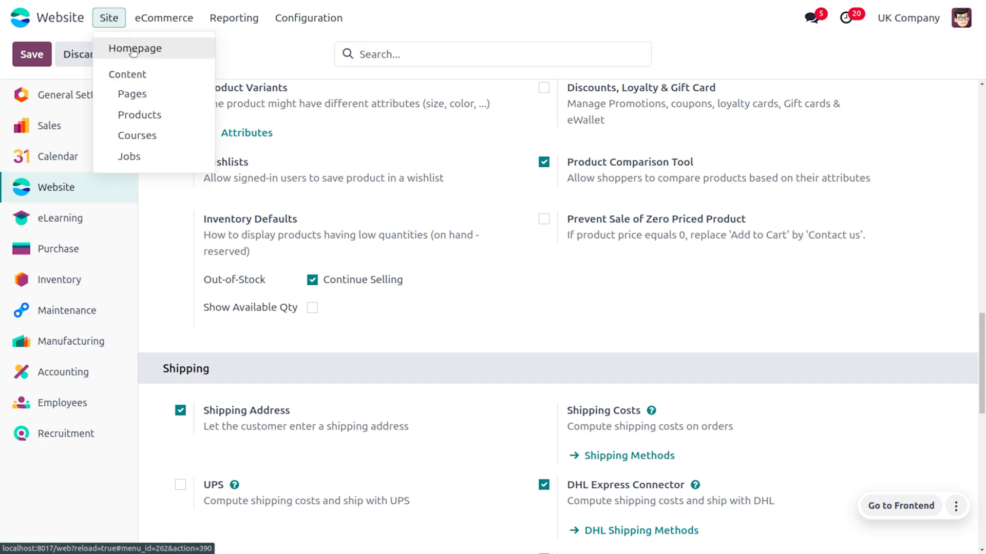
Go to the live shop and add the Customizable Desk to the comparison
{"action": "left_click", "coordinate": [134, 48]}
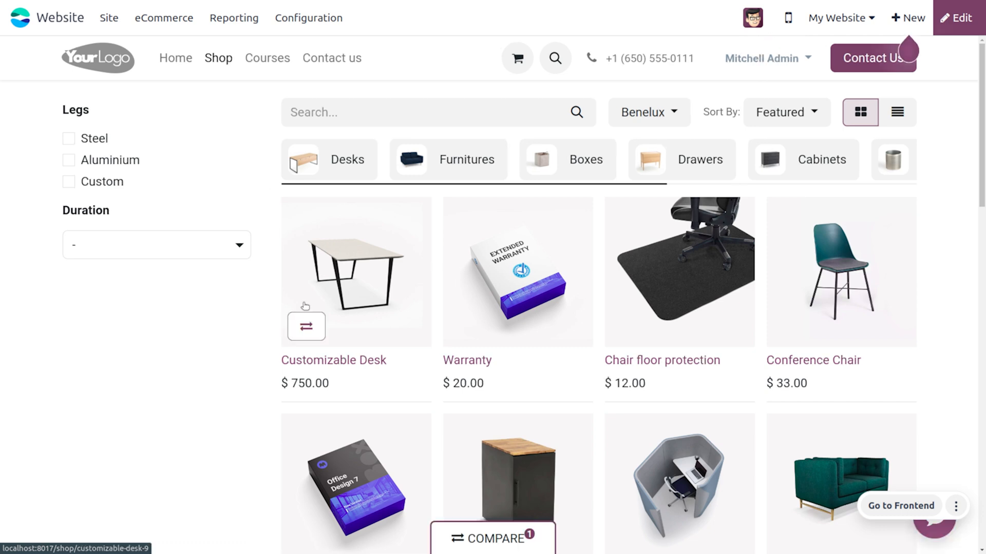
{"action": "mouse_move", "coordinate": [305, 327]}
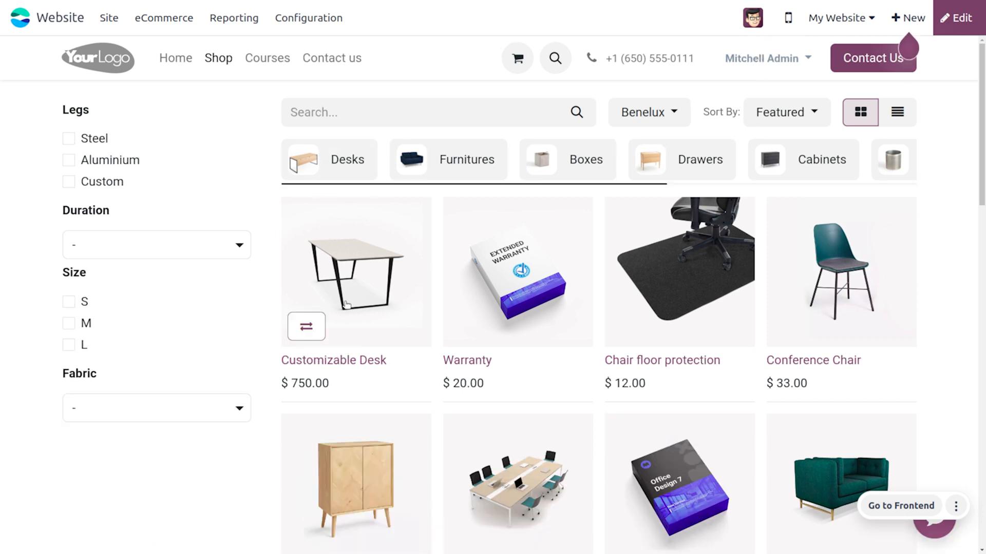
{"action": "mouse_move", "coordinate": [305, 327]}
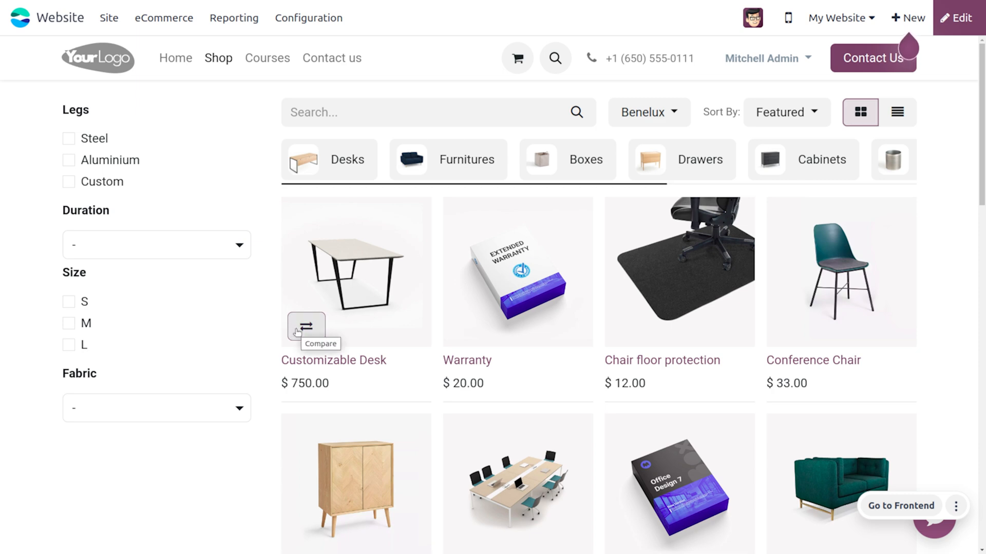
{"action": "left_click", "coordinate": [306, 326]}
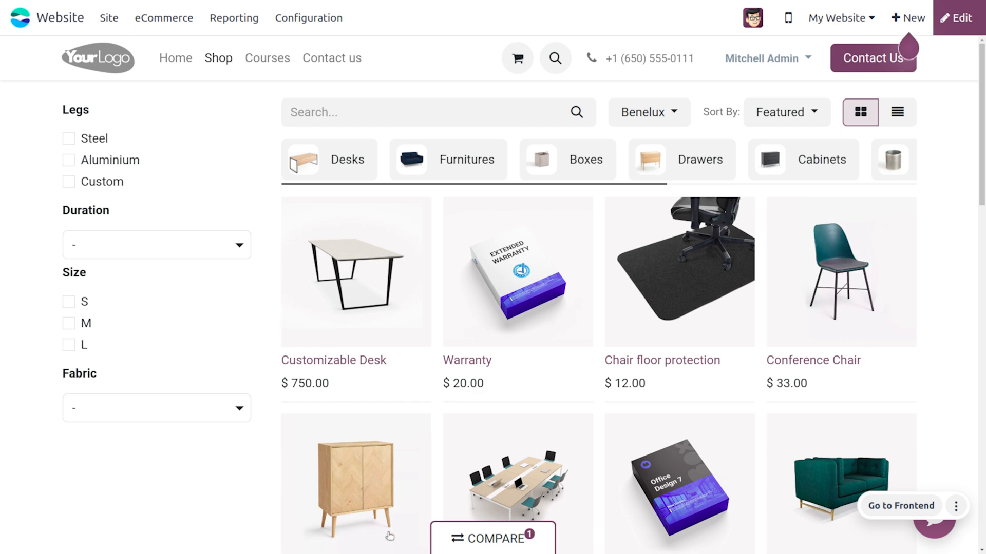
{"action": "mouse_move", "coordinate": [515, 417]}
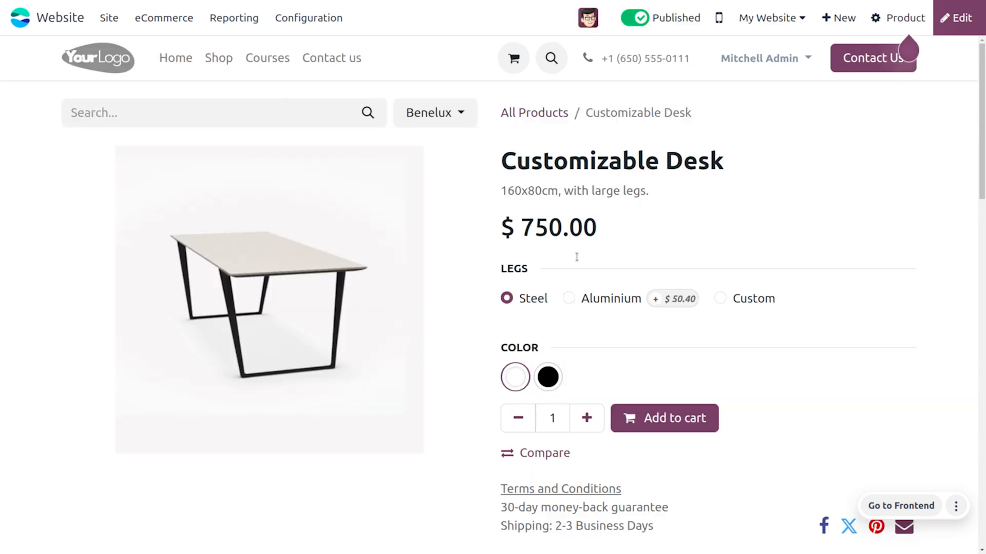
Add the Aluminium-legs desk variant ($800.40) to the comparison, then return to the Shop
{"action": "left_click", "coordinate": [543, 453]}
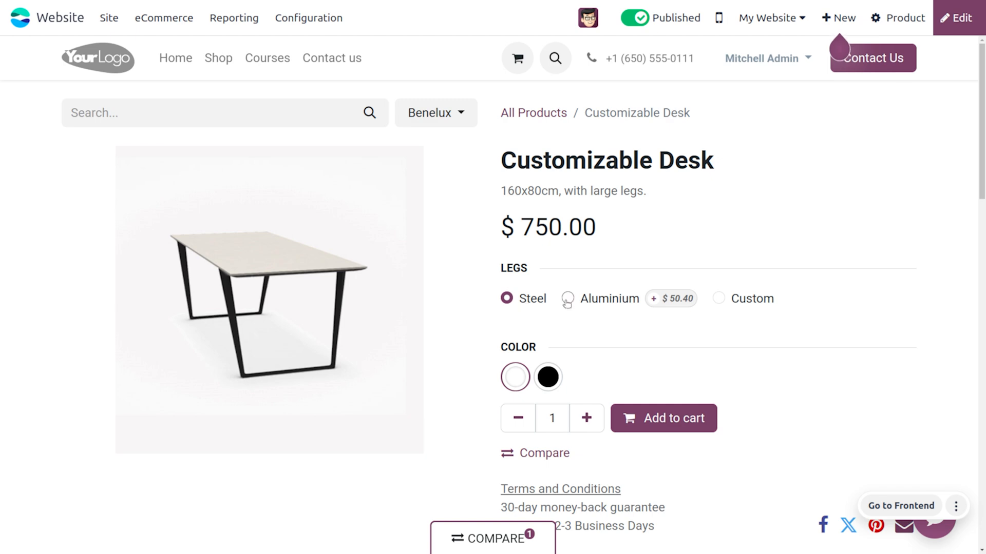
{"action": "left_click", "coordinate": [567, 298]}
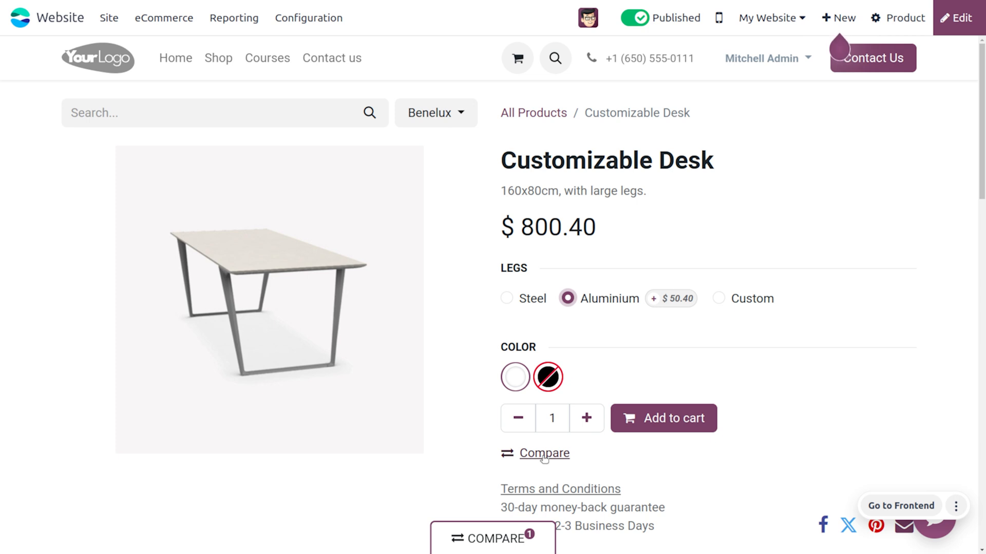
{"action": "left_click", "coordinate": [544, 453]}
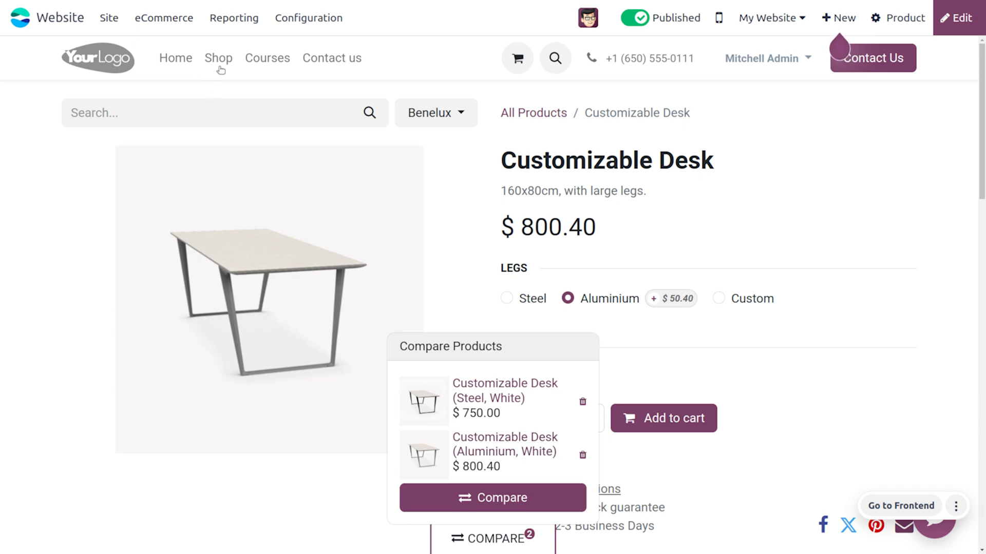
{"action": "left_click", "coordinate": [218, 58]}
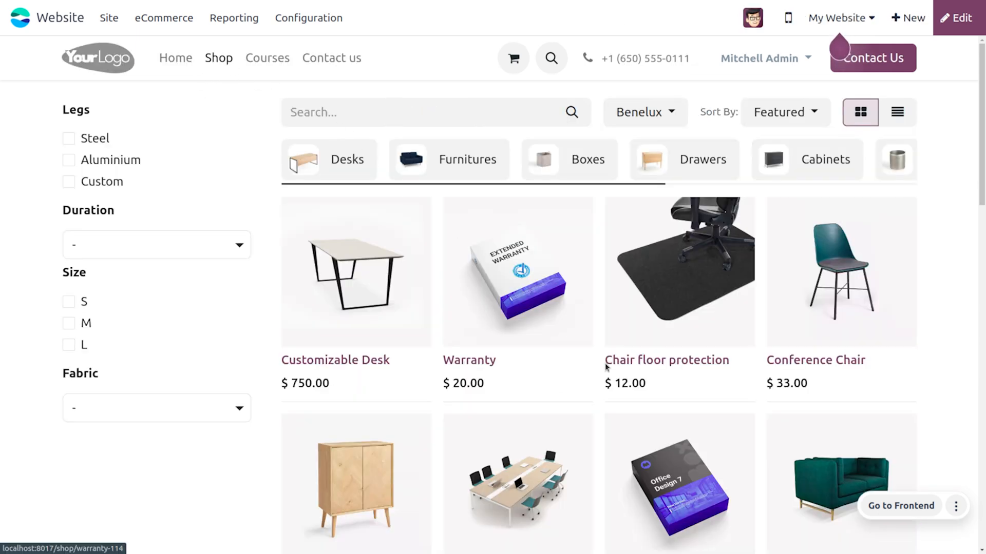
{"action": "scroll", "scroll_direction": "down", "scroll_amount": 3}
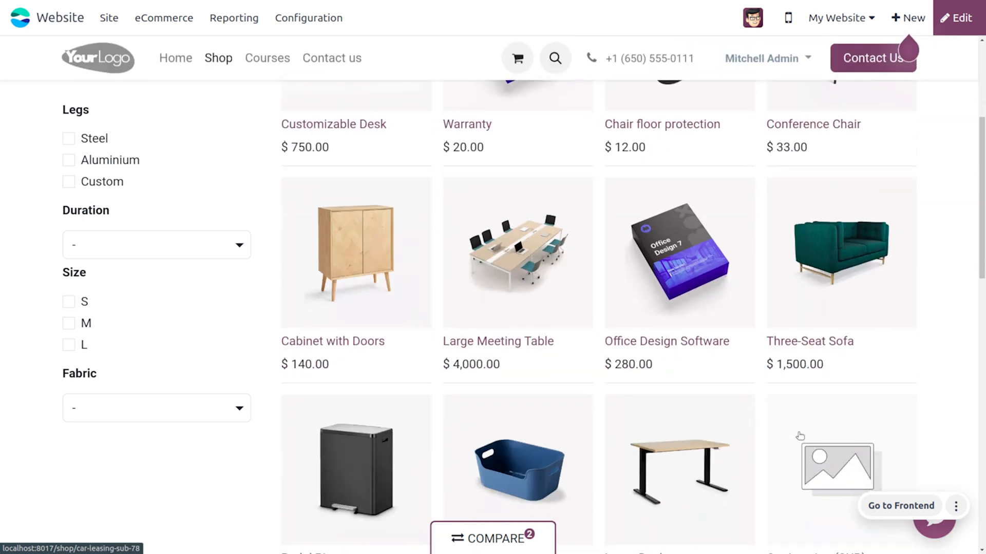
{"action": "scroll", "scroll_direction": "down", "scroll_amount": 3}
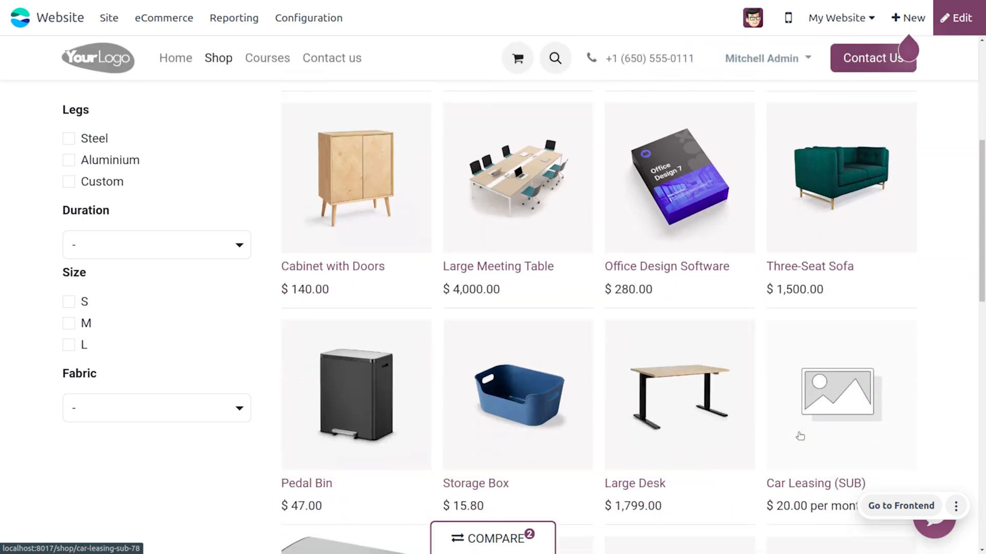
{"action": "scroll", "scroll_direction": "down", "scroll_amount": 3}
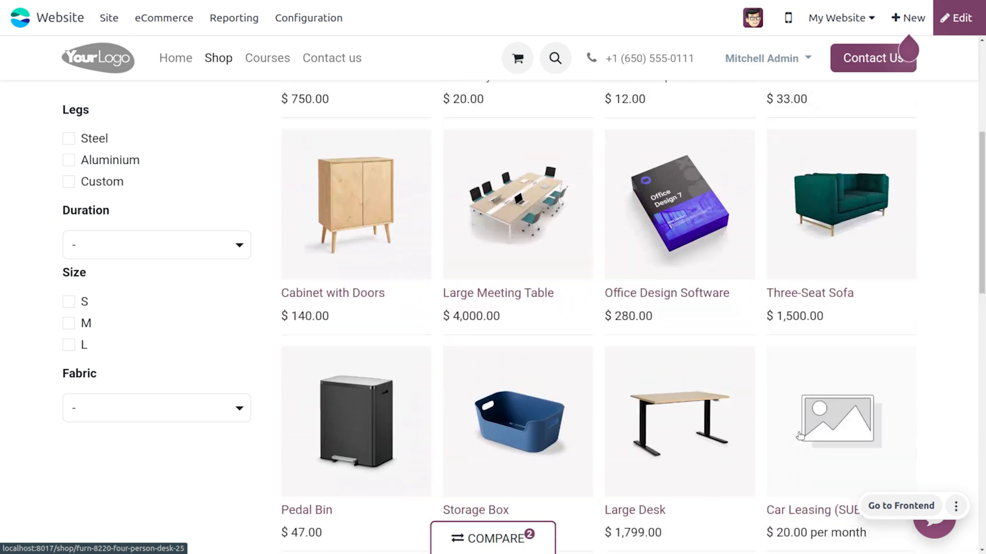
{"action": "left_click", "coordinate": [841, 204]}
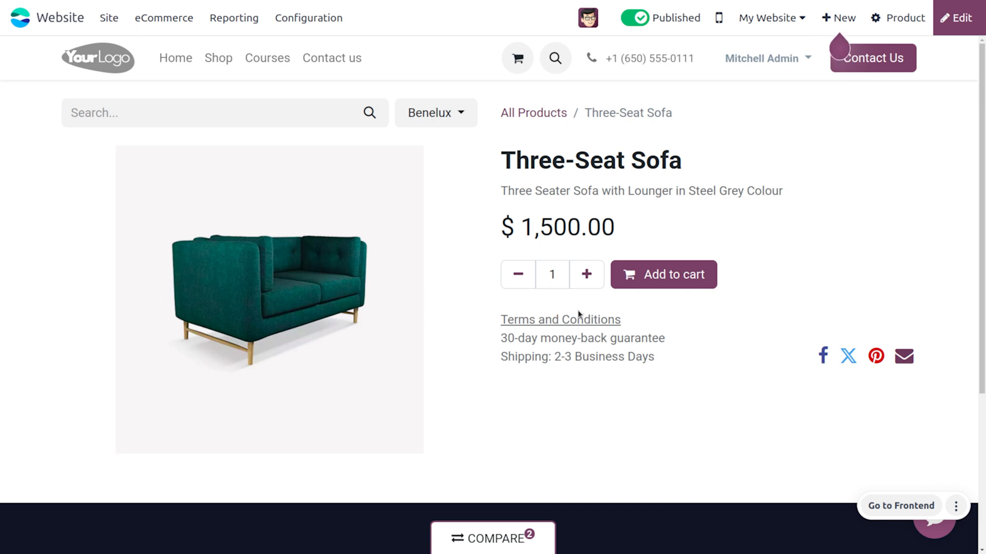
{"action": "mouse_move", "coordinate": [218, 73]}
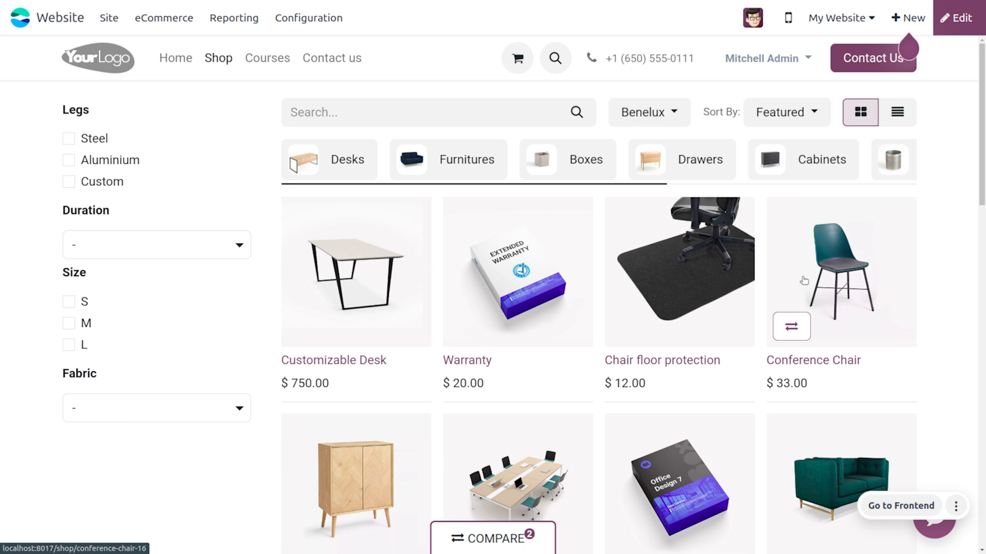
{"action": "mouse_move", "coordinate": [807, 285]}
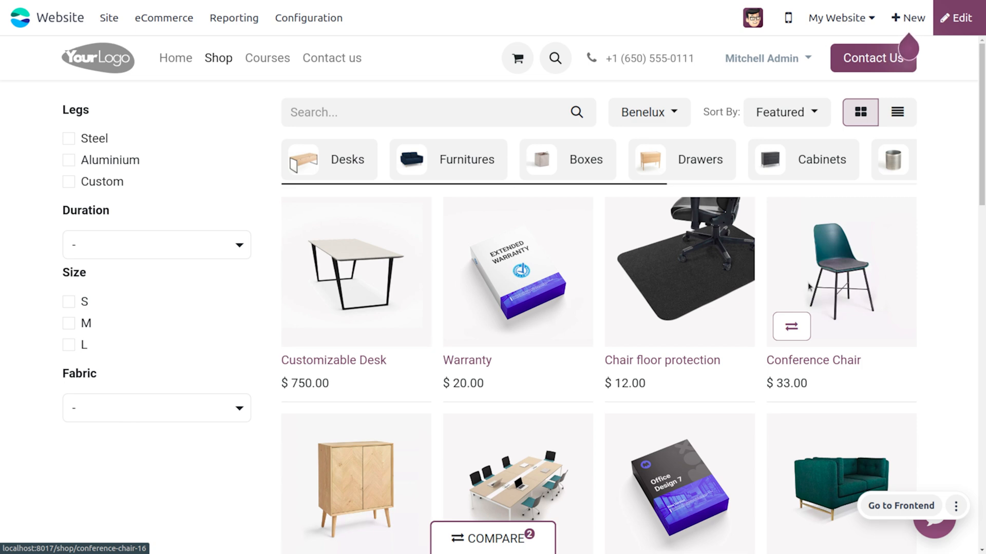
Add the Steel ($33) and Aluminium ($39.40) Conference Chairs to the comparison
{"action": "left_click", "coordinate": [840, 272]}
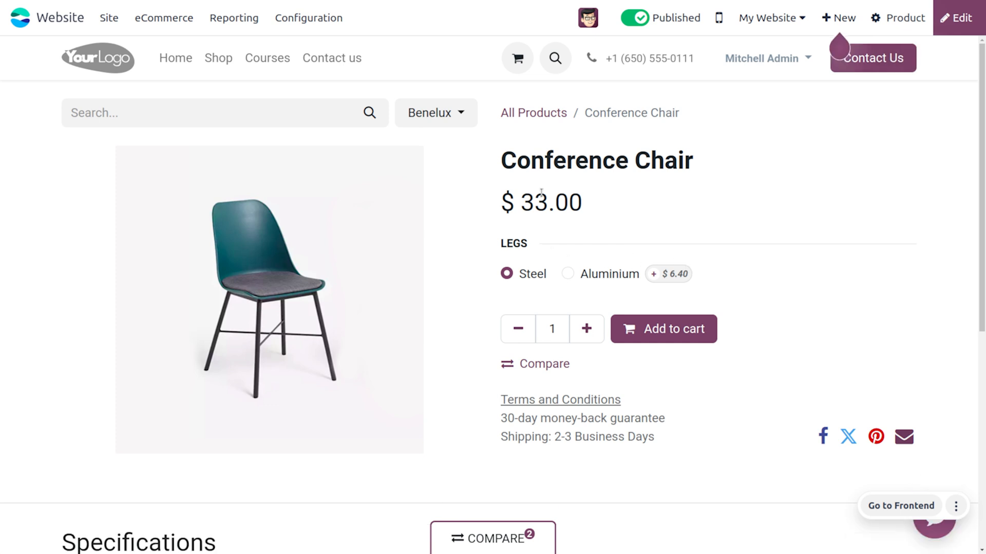
{"action": "mouse_move", "coordinate": [527, 275]}
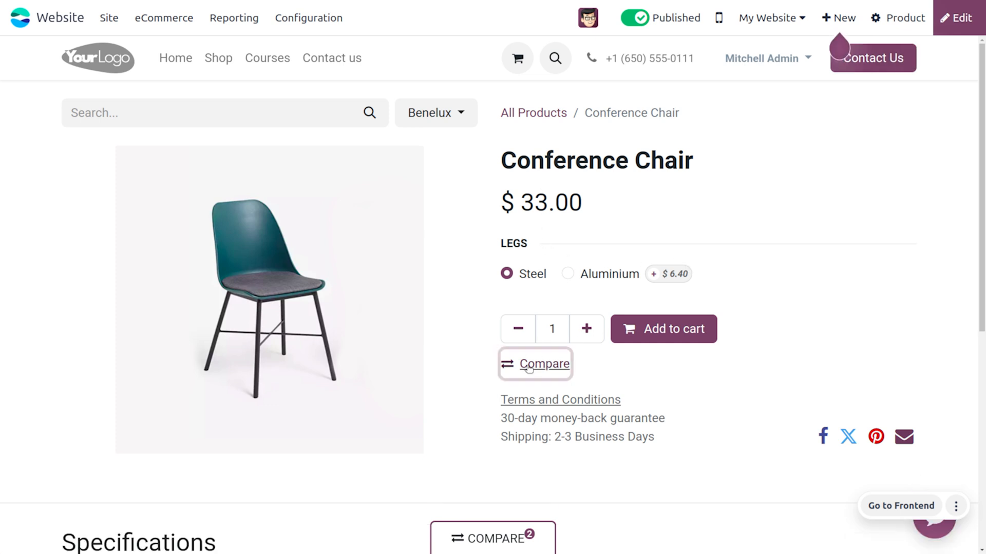
{"action": "left_click", "coordinate": [535, 364]}
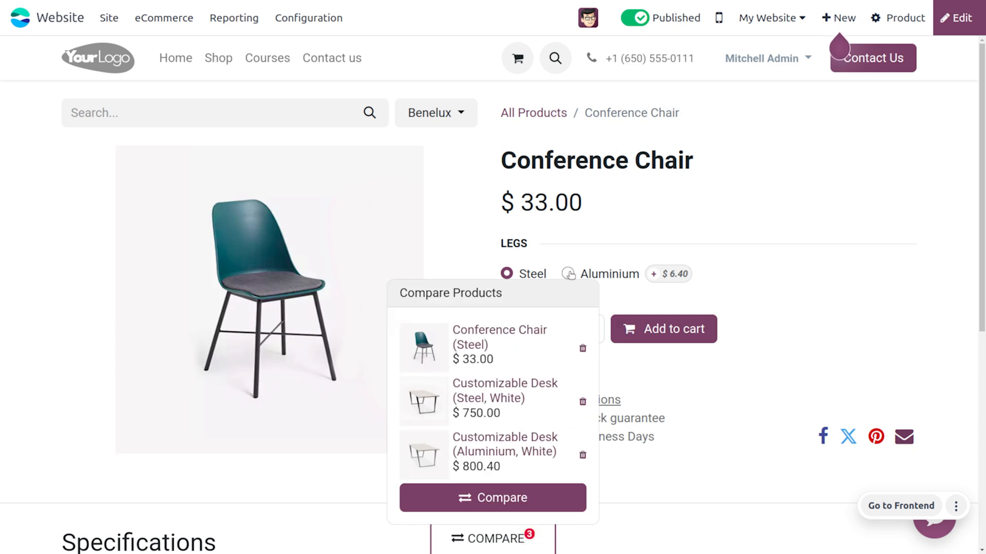
{"action": "left_click", "coordinate": [568, 274]}
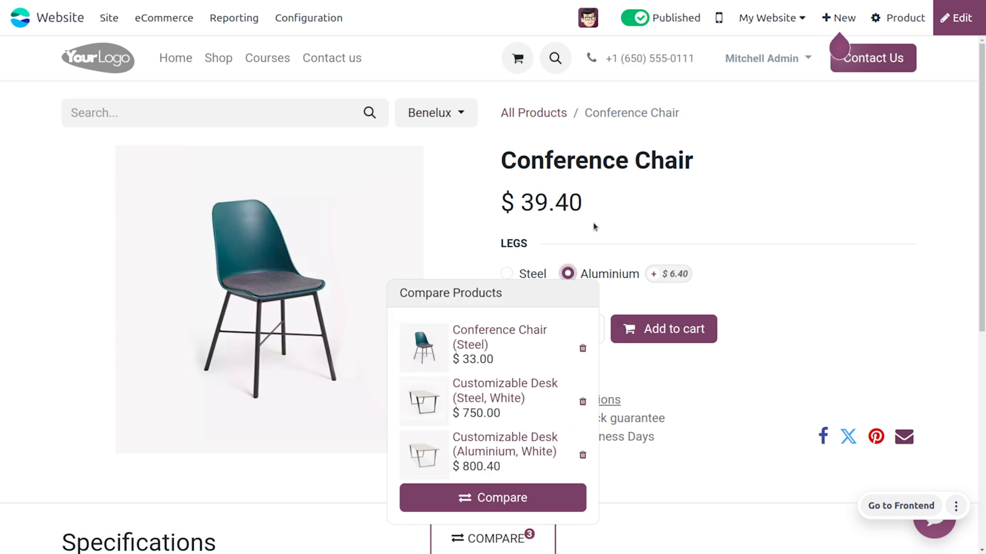
{"action": "scroll", "scroll_direction": "down", "scroll_amount": 3}
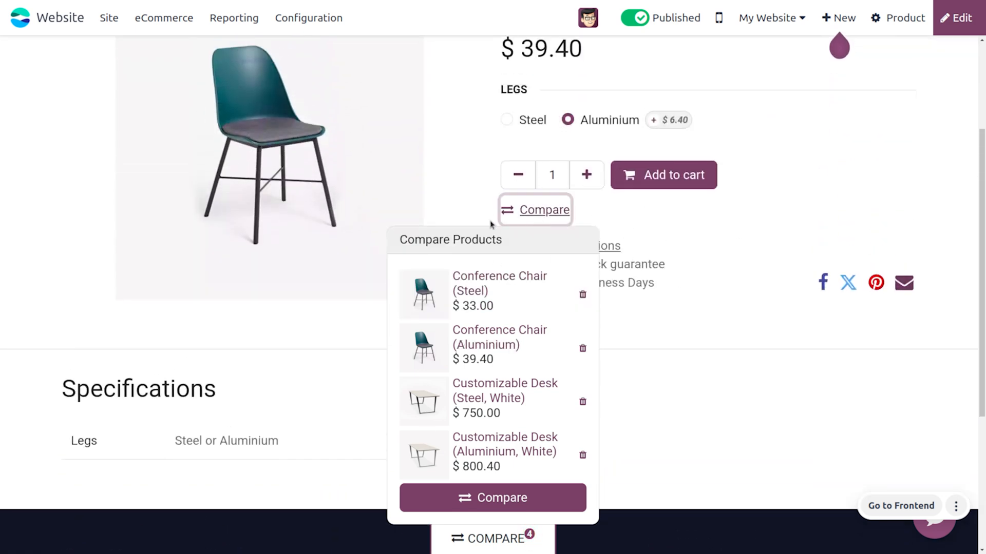
{"action": "mouse_move", "coordinate": [397, 375]}
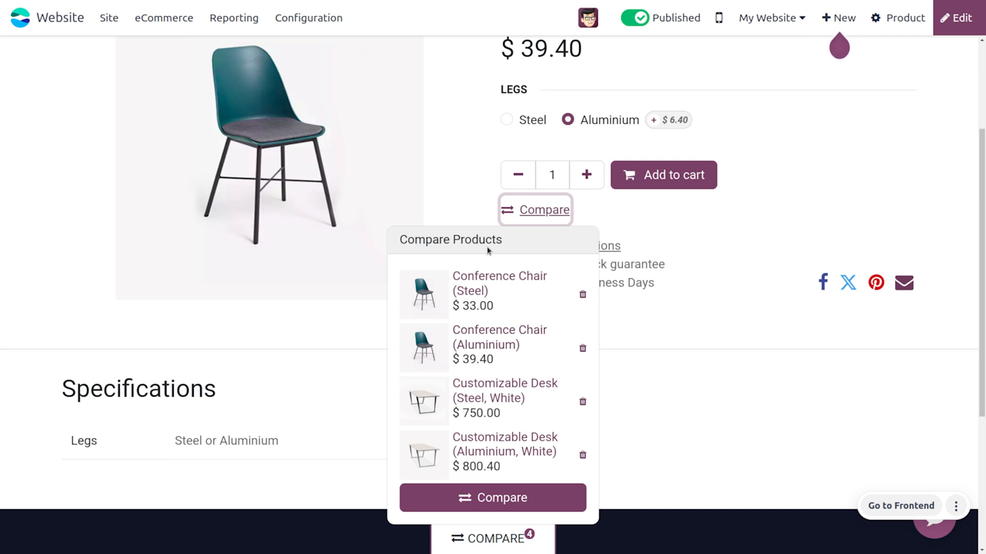
{"action": "mouse_move", "coordinate": [498, 523]}
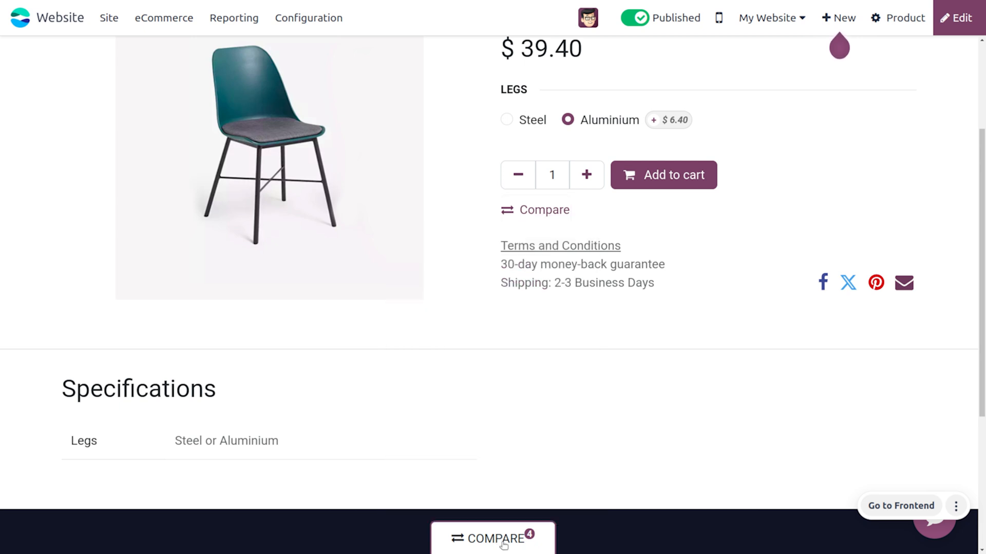
Open Compare Products from the bottom COMPARE bar, showing four chair and desk variants
{"action": "left_click", "coordinate": [493, 539]}
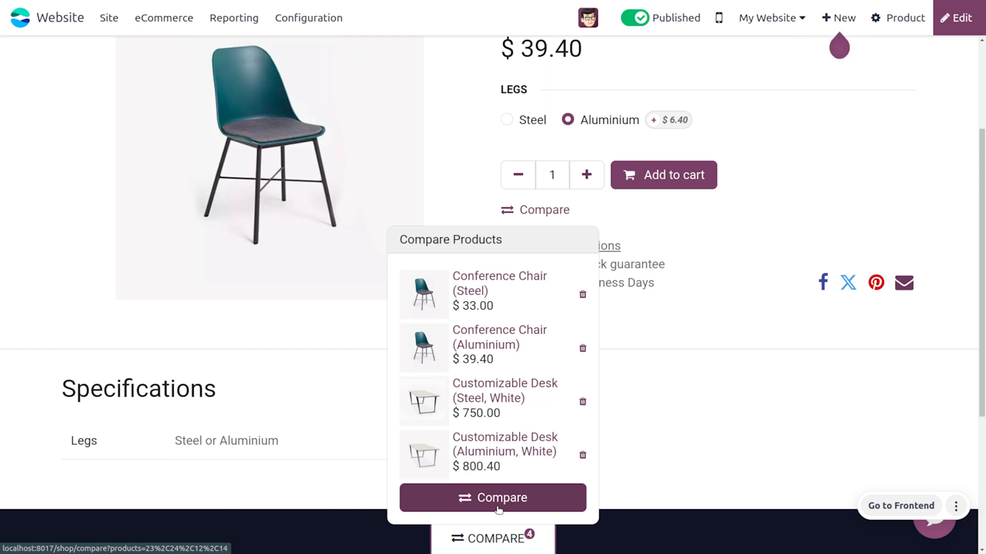
{"action": "left_click", "coordinate": [492, 498]}
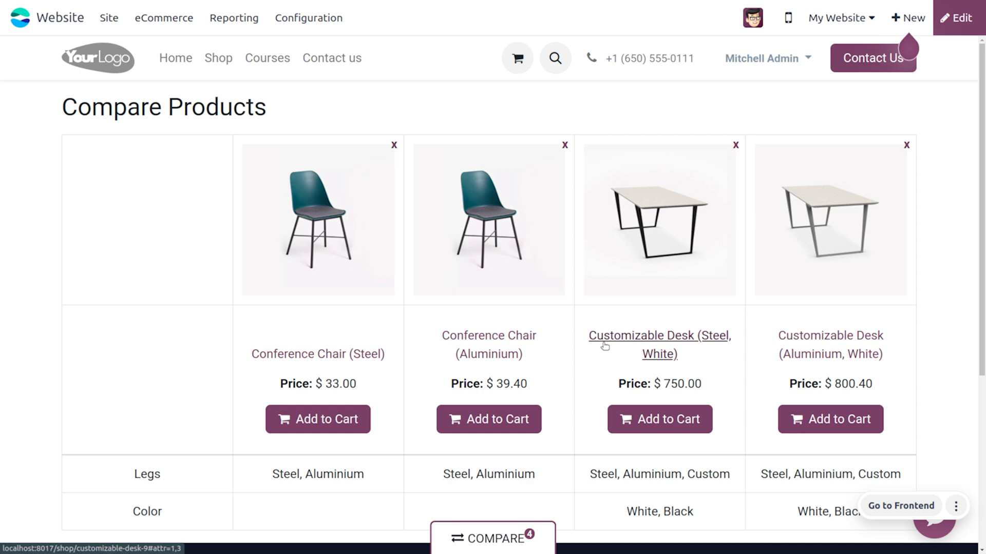
{"action": "mouse_move", "coordinate": [336, 196]}
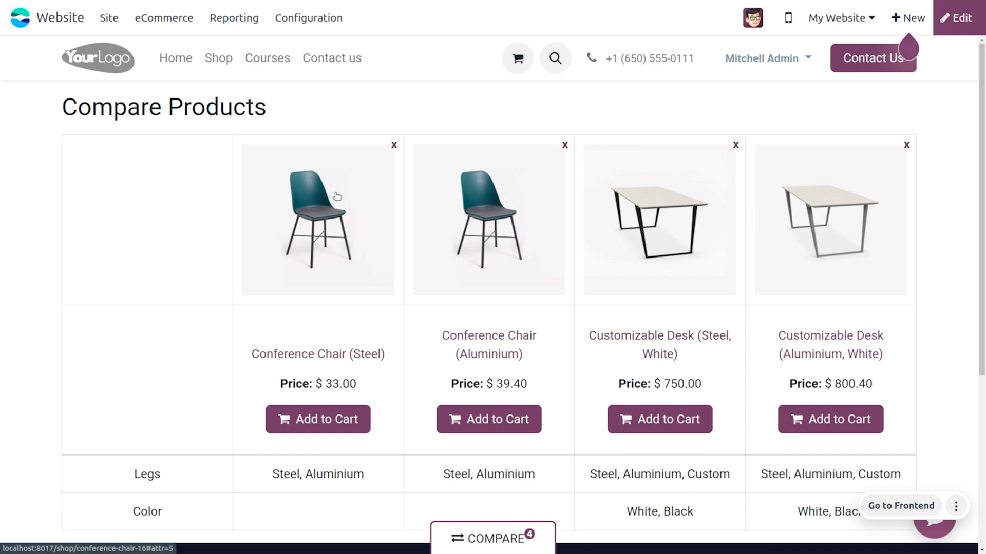
{"action": "mouse_move", "coordinate": [307, 305]}
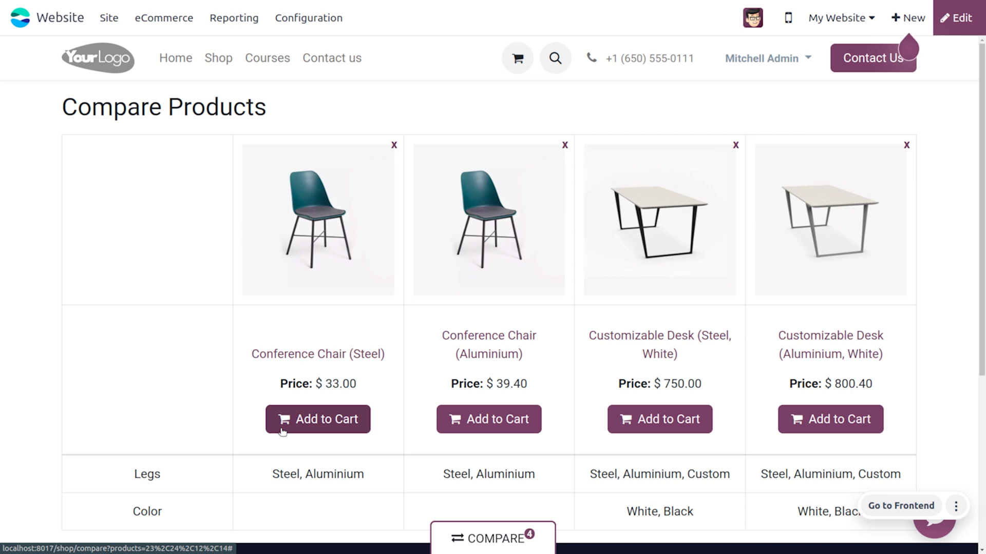
{"action": "mouse_move", "coordinate": [359, 395]}
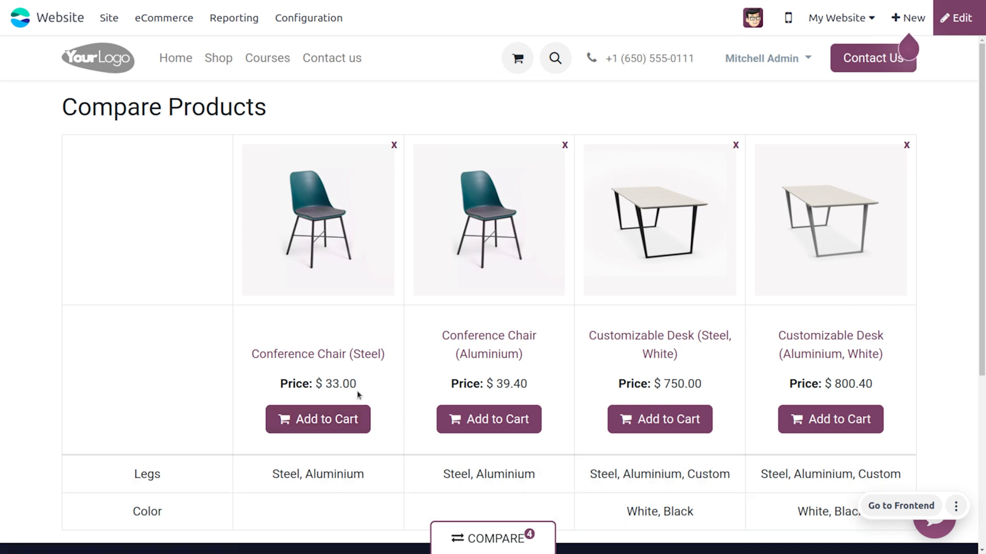
{"action": "mouse_move", "coordinate": [378, 386]}
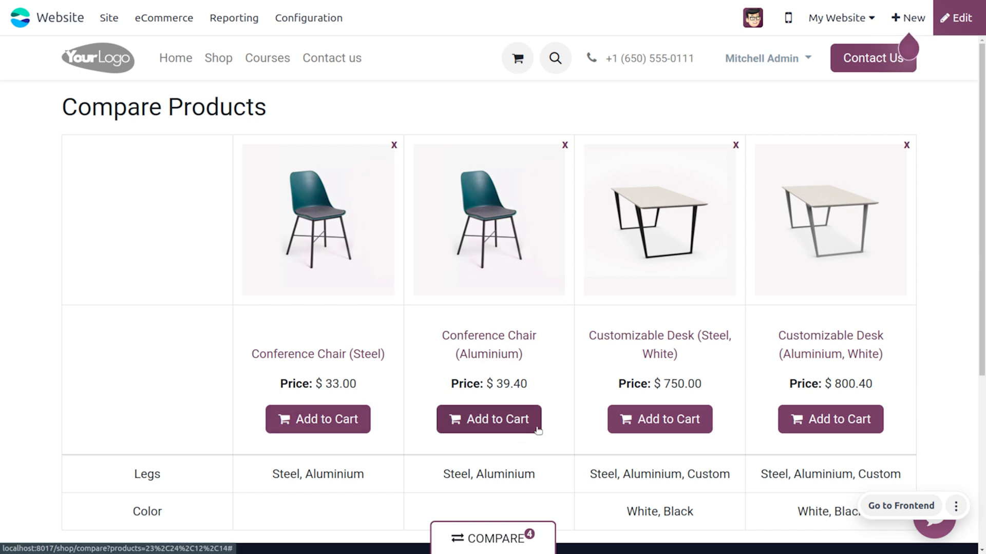
Add the Aluminium Conference Chair and Steel, White Customizable Desk to the cart; view the $907.81 overview
{"action": "left_click", "coordinate": [488, 420]}
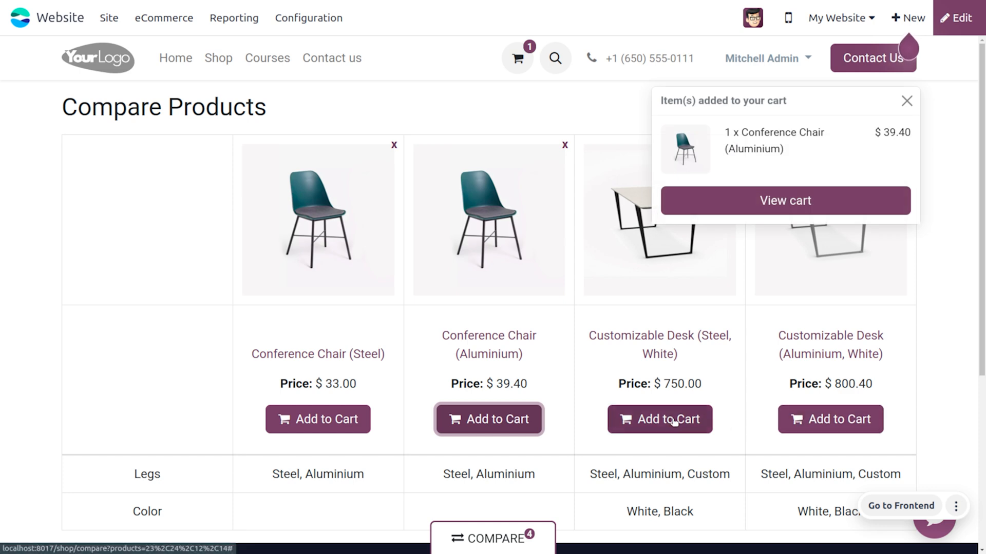
{"action": "left_click", "coordinate": [658, 420]}
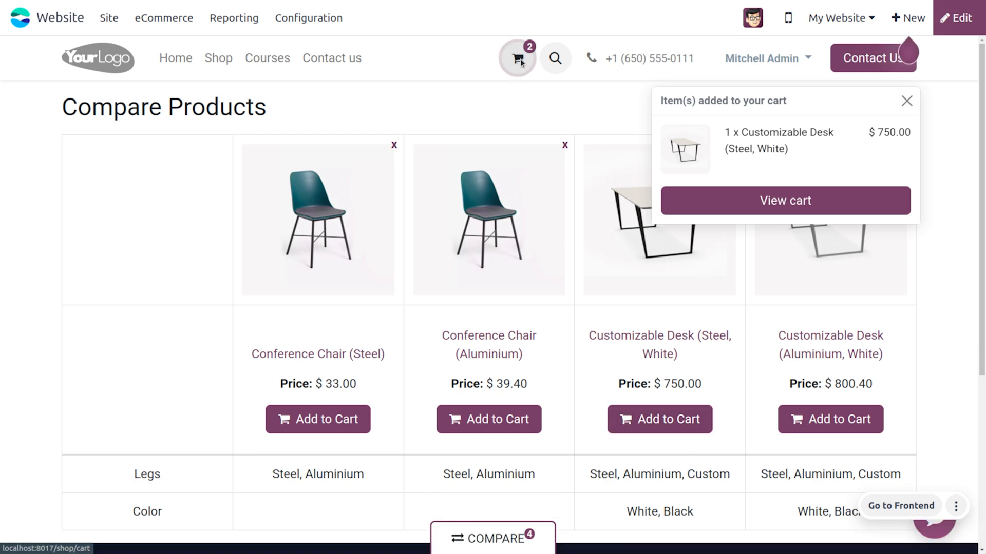
{"action": "left_click", "coordinate": [784, 201]}
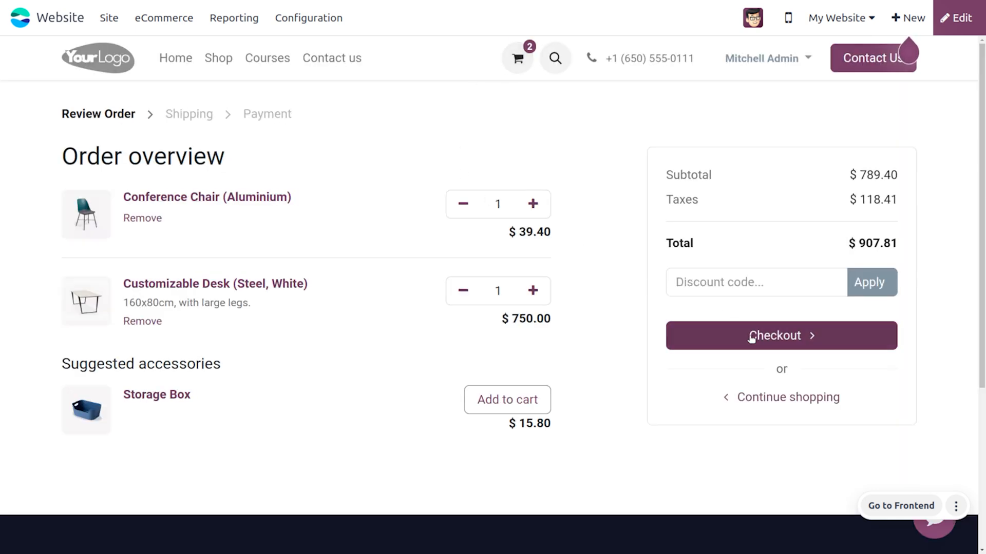